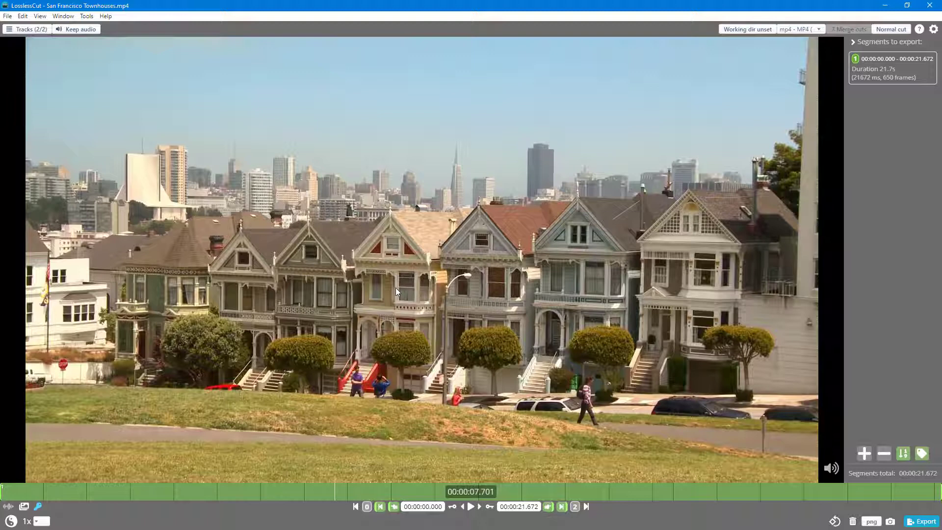
# Step: Seek the townhouses video playhead to 00:00:13.603 on the timeline
pyautogui.click(592, 491)
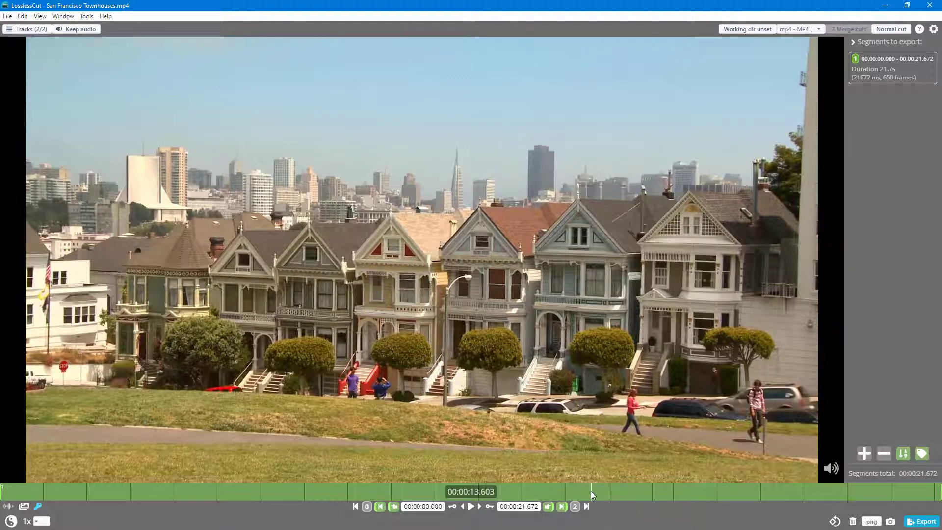
pyautogui.moveTo(731, 512)
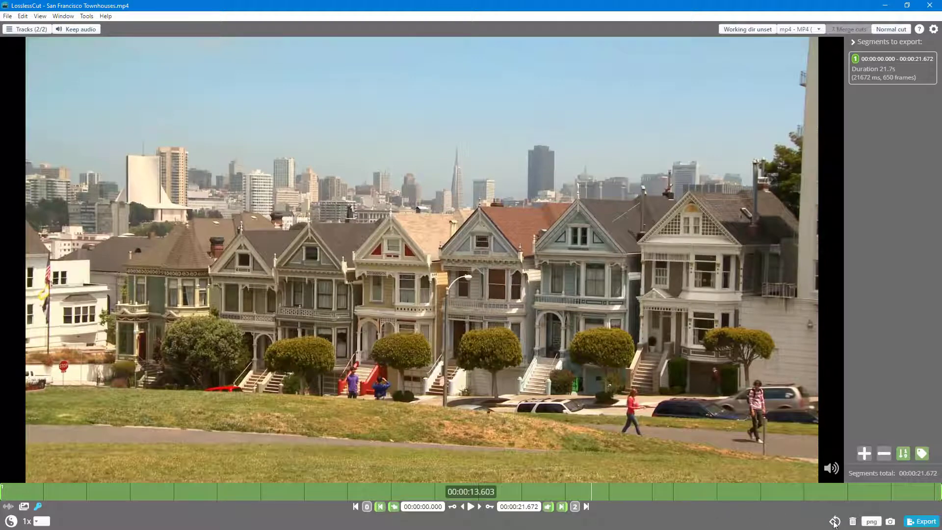
pyautogui.moveTo(834, 521)
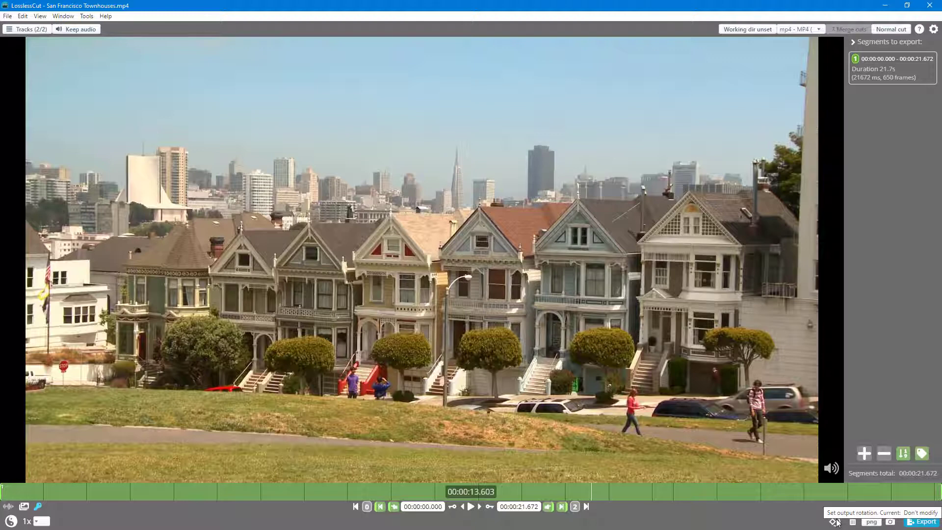
# Step: Cycle the output rotation button beside Export until it reads 90°
pyautogui.click(832, 520)
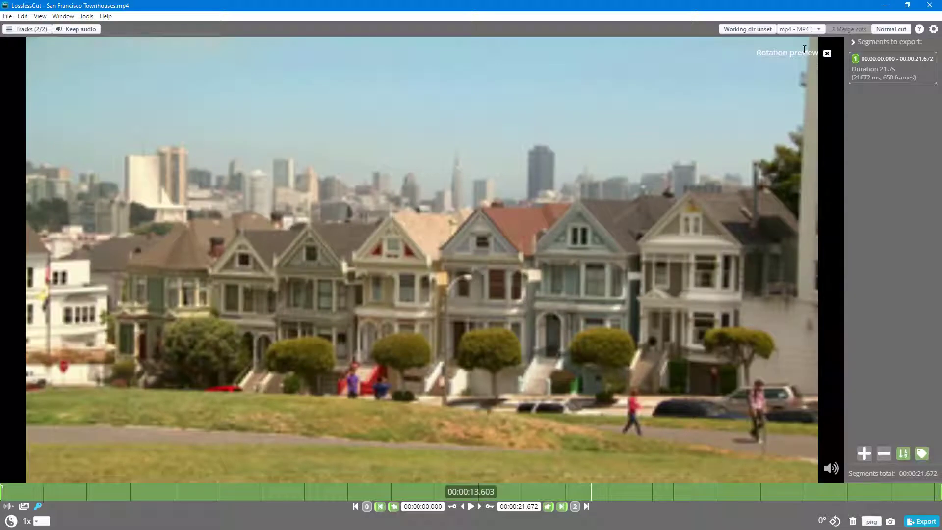
pyautogui.moveTo(467, 244)
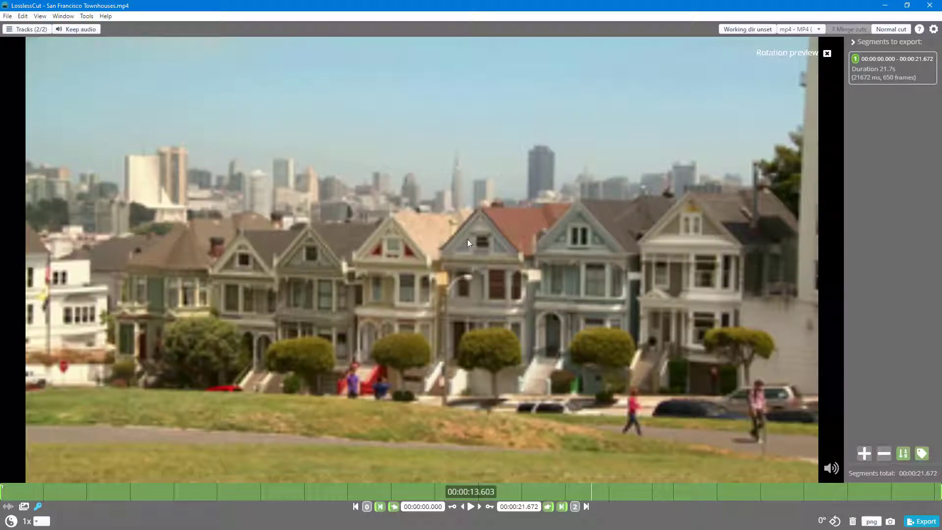
pyautogui.moveTo(546, 294)
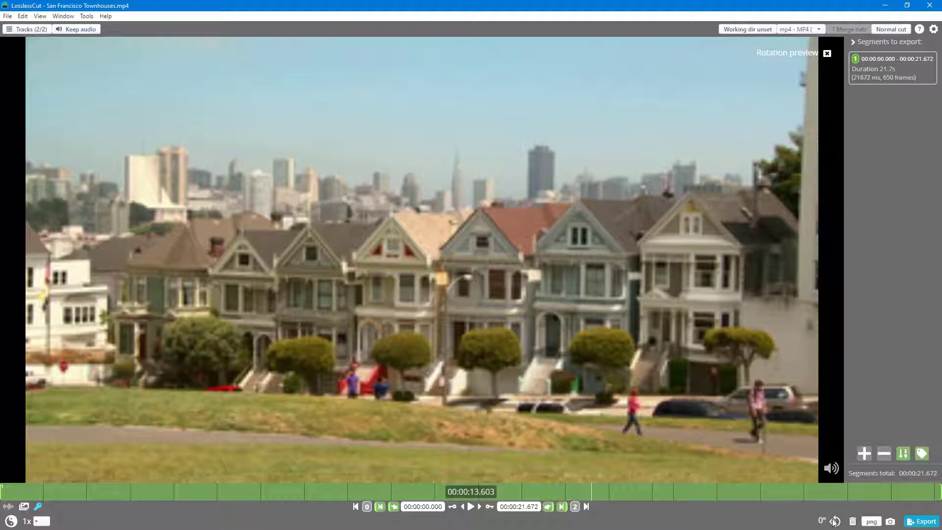
pyautogui.click(834, 520)
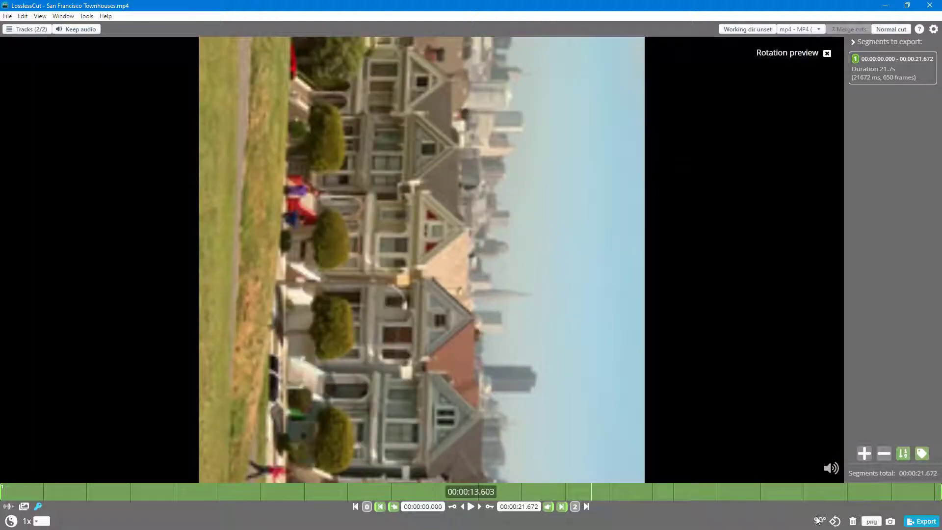
pyautogui.click(816, 521)
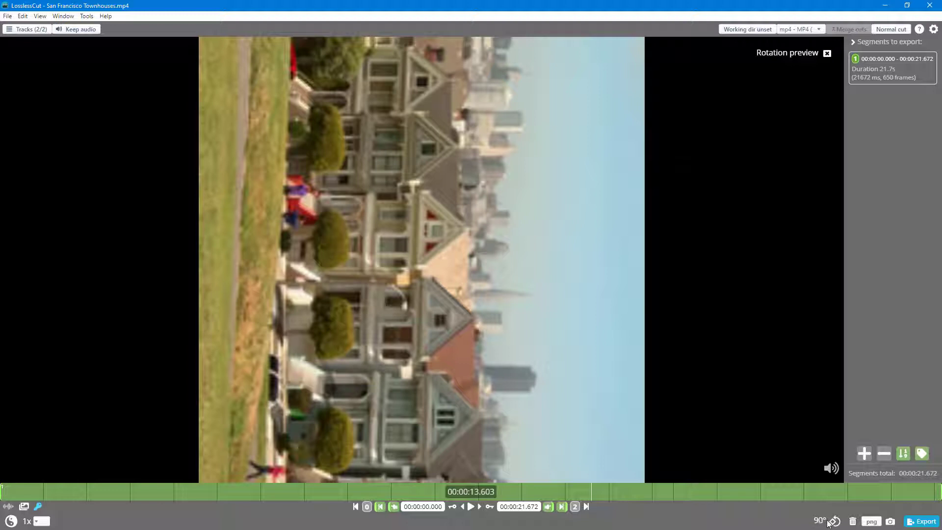
# Step: Open the exported townhouses MP4 from Explorer and bring output rotation to 270°
pyautogui.click(833, 521)
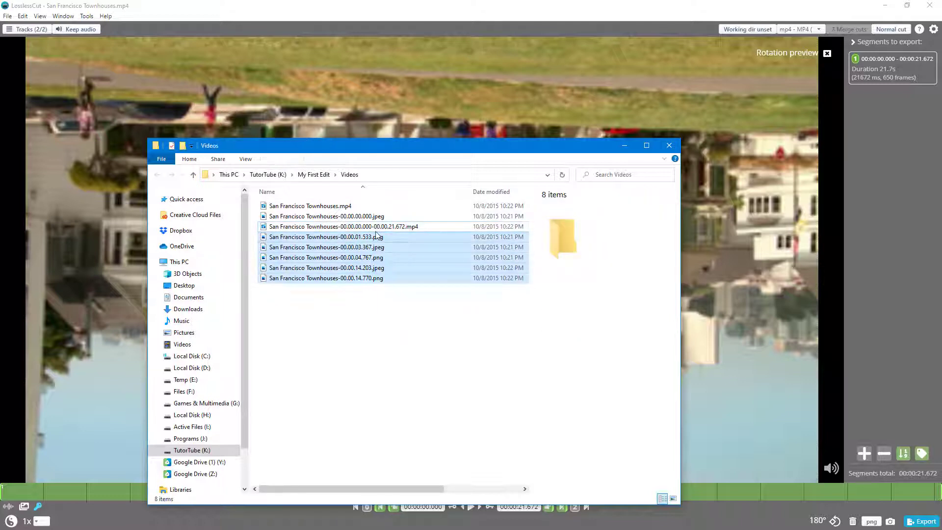
pyautogui.doubleClick(344, 227)
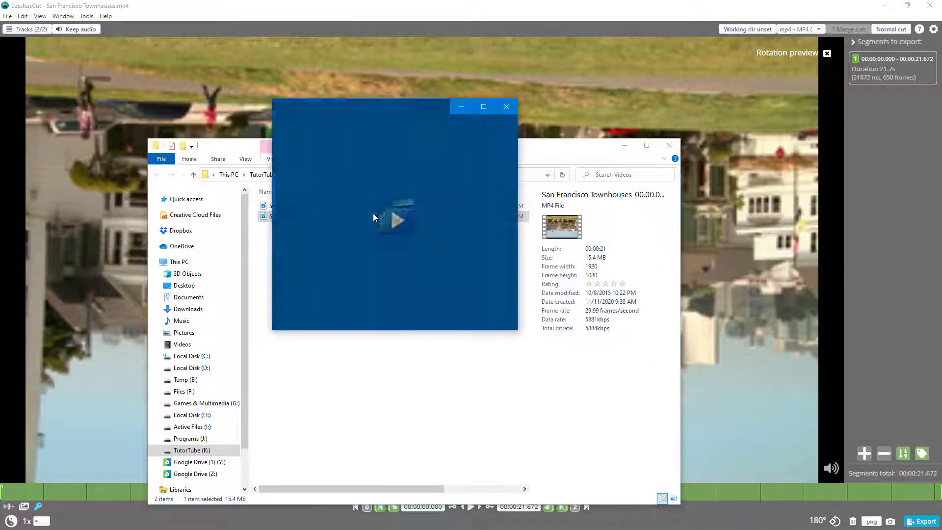
pyautogui.click(395, 220)
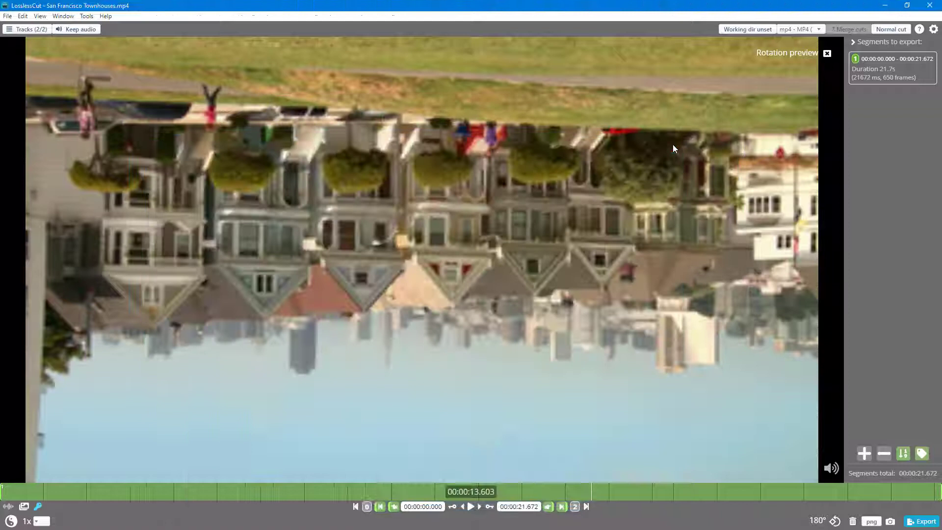
pyautogui.click(834, 521)
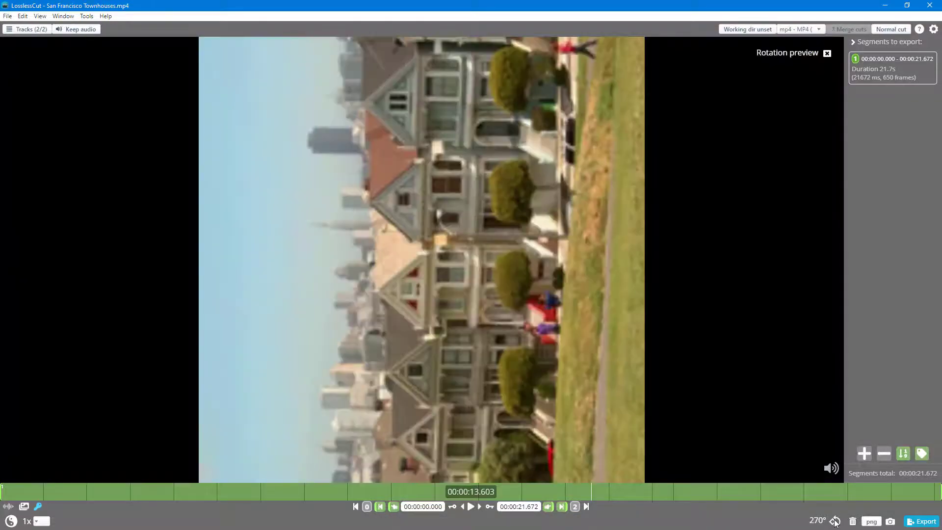
pyautogui.moveTo(925, 522)
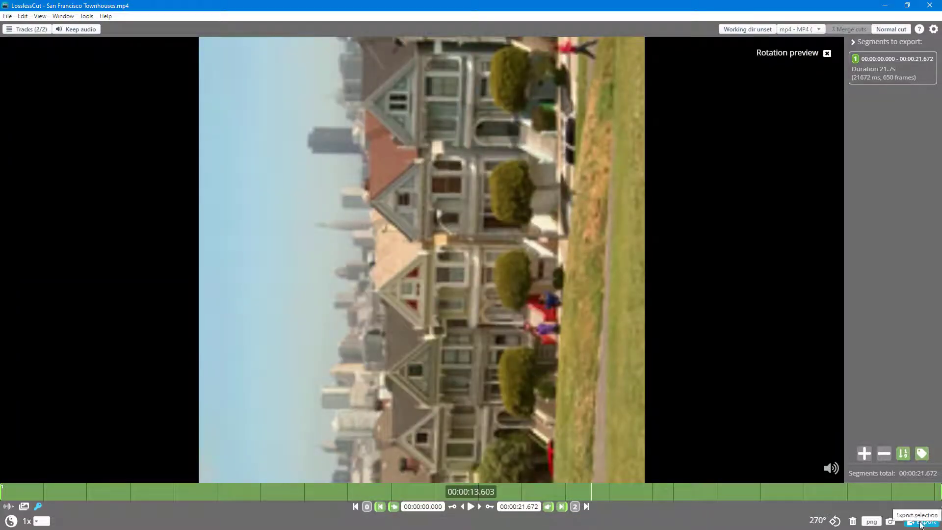
pyautogui.moveTo(666, 46)
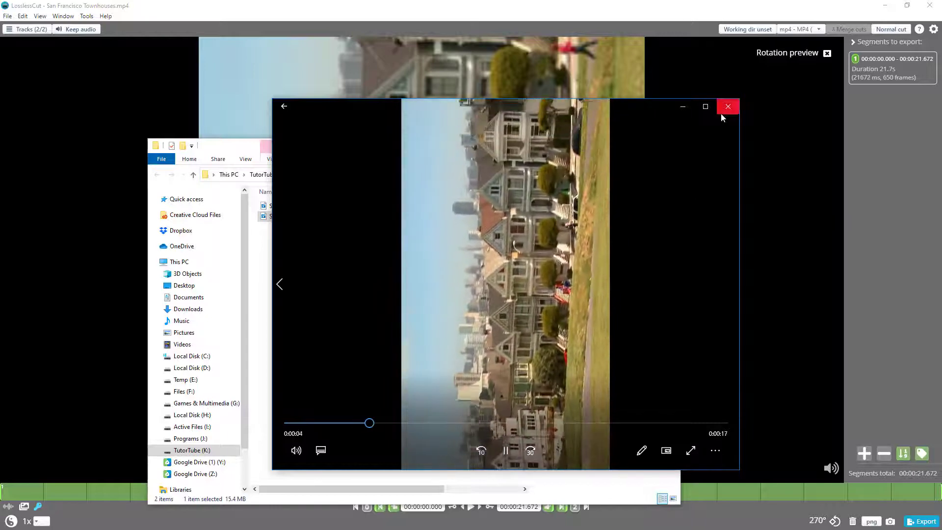
# Step: Close the Movies & TV player and the Videos folder window
pyautogui.click(728, 107)
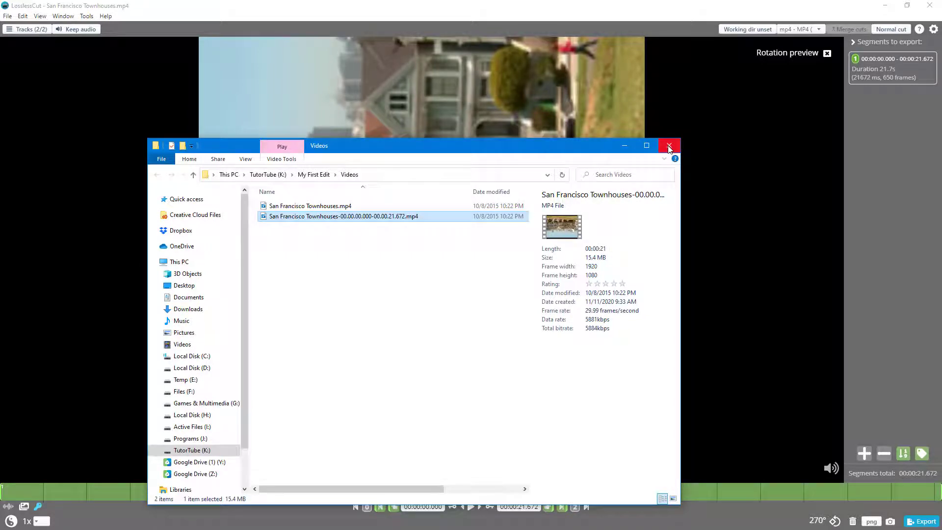
pyautogui.click(668, 146)
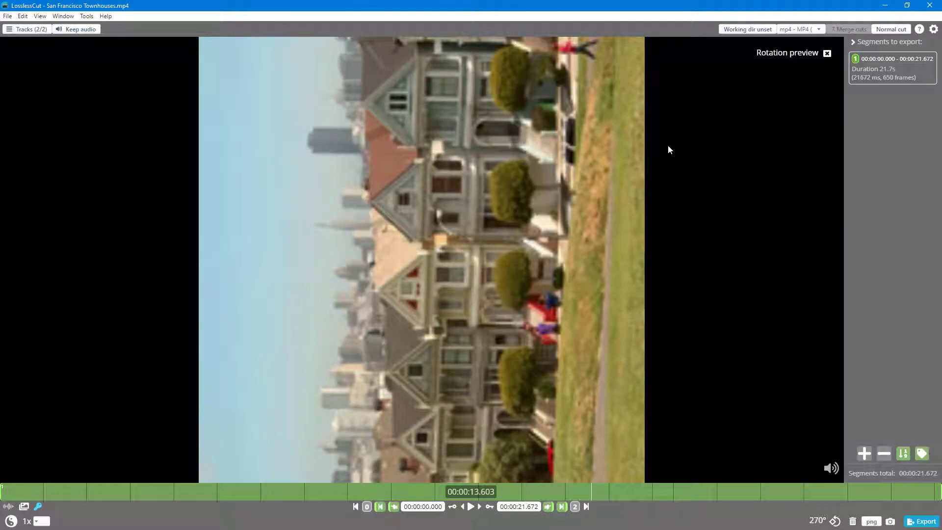